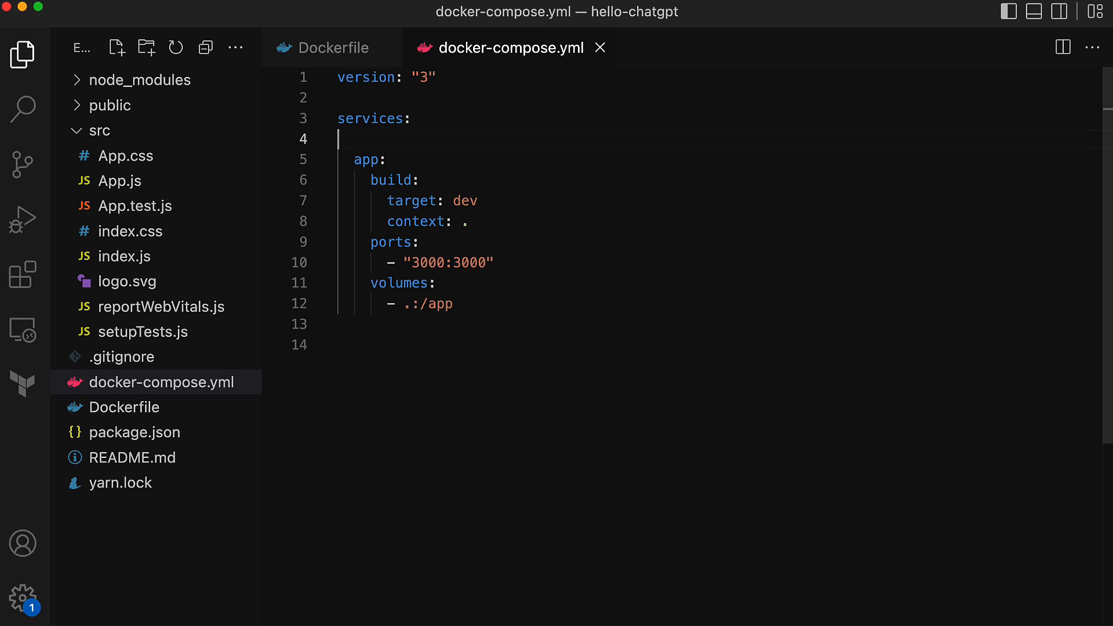
- Show the three-stage Dockerfile (dev, build, prod) in the editor
{"action": "left_click", "coordinate": [332, 48]}
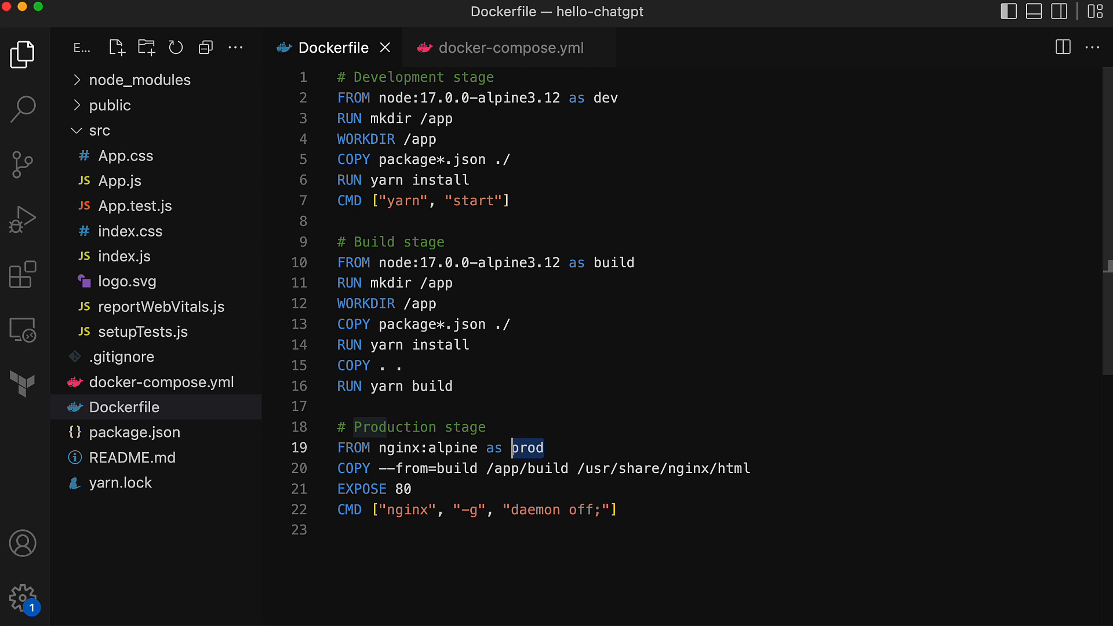
{"action": "left_click", "coordinate": [515, 48]}
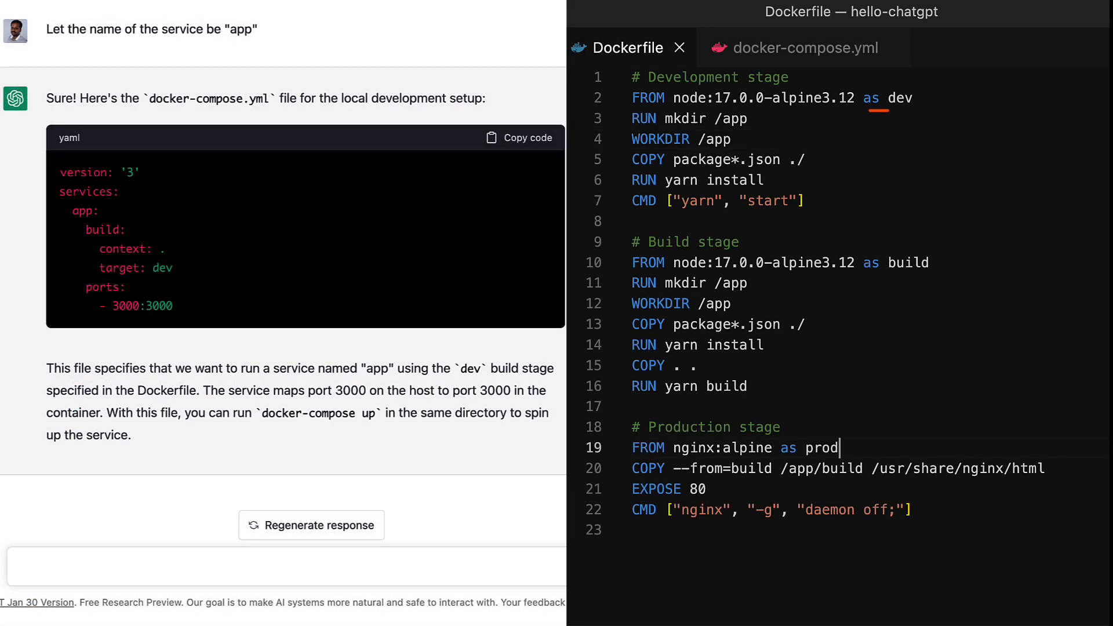
- Highlight the dev and prod stage names and the build/production stages in the Dockerfile
{"action": "double_click", "coordinate": [822, 448]}
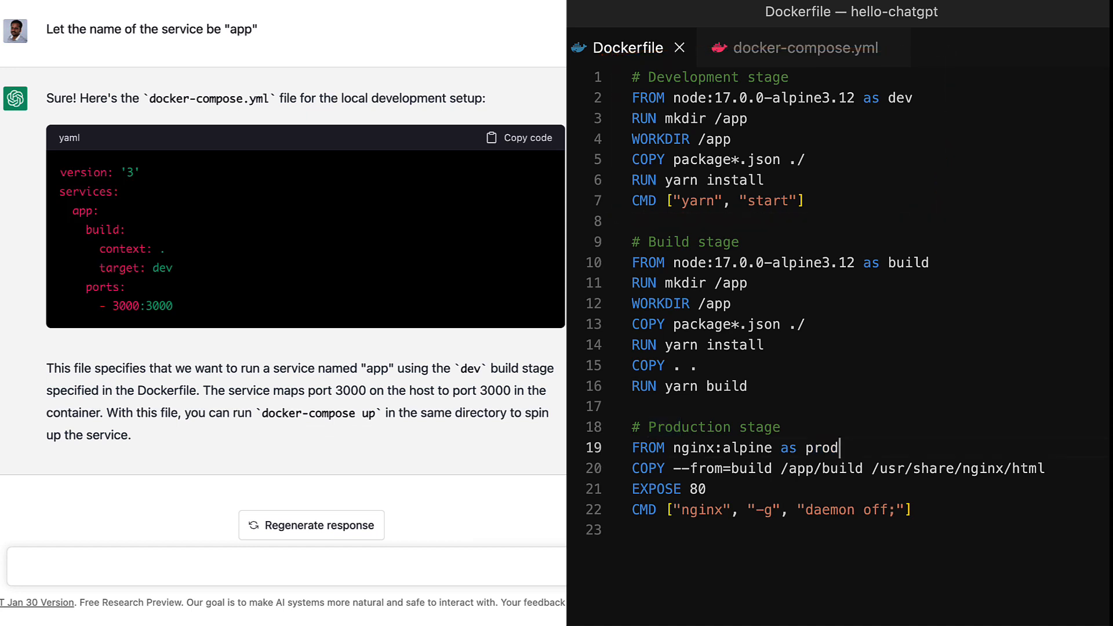
{"action": "double_click", "coordinate": [824, 448]}
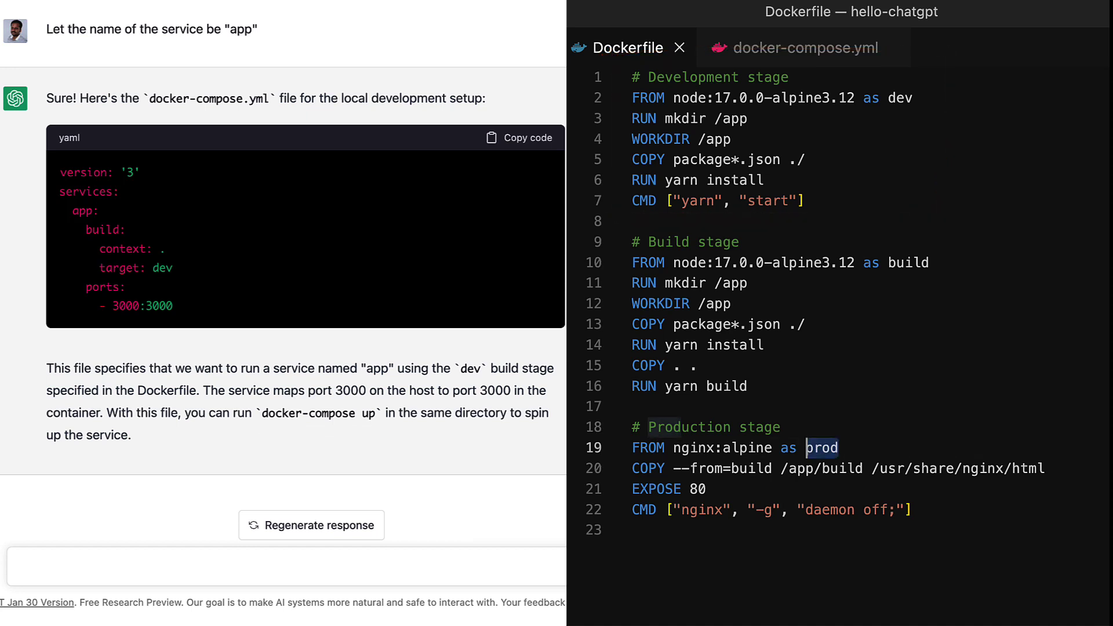
{"action": "left_click_drag", "start_coordinate": [596, 217], "coordinate": [1058, 564]}
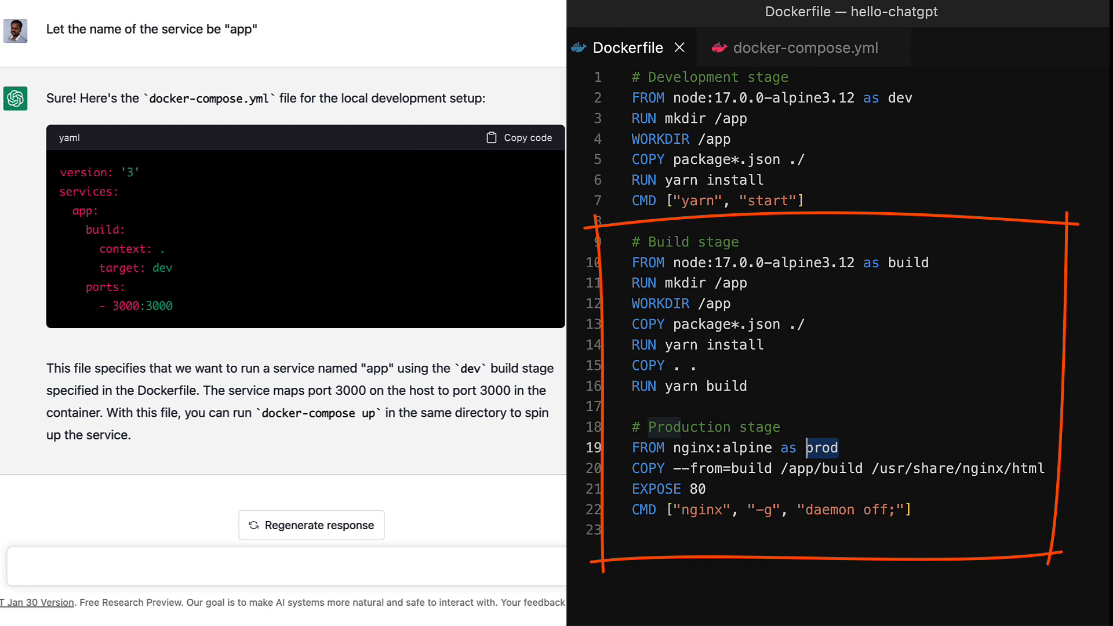
{"action": "left_click", "coordinate": [802, 49]}
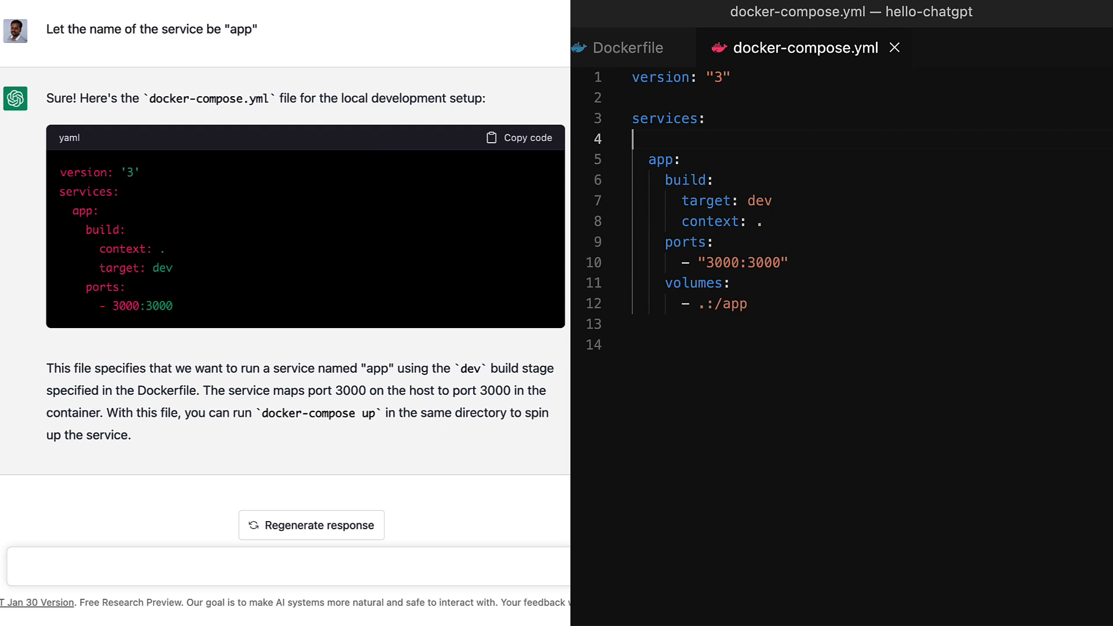
- Review the prod stage name once more and return to the ChatGPT conversation
{"action": "left_click", "coordinate": [631, 48]}
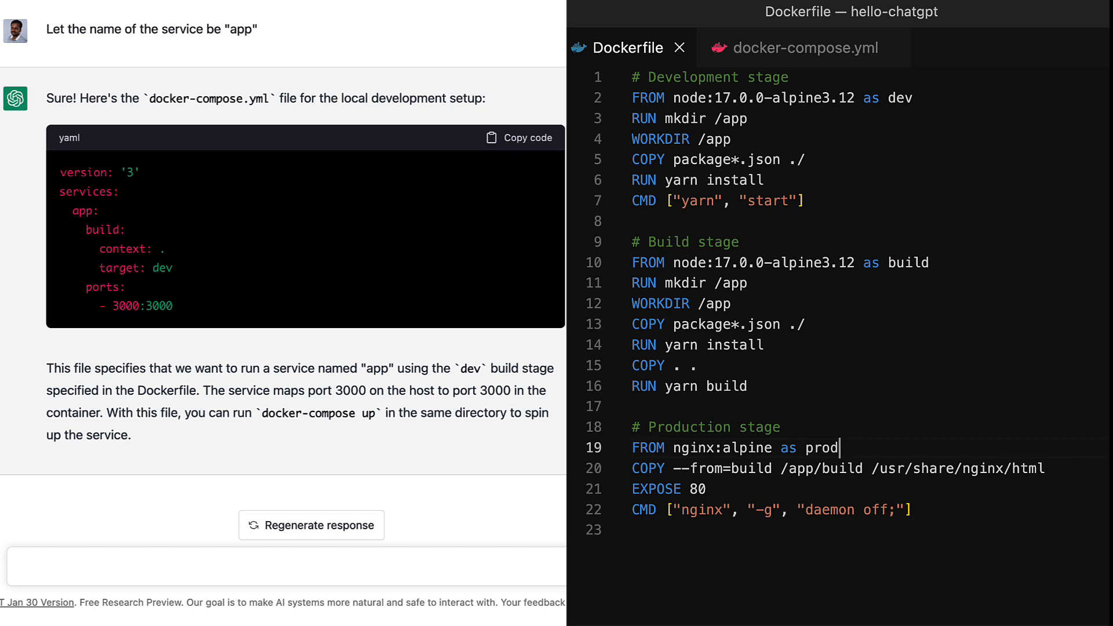
{"action": "double_click", "coordinate": [823, 447]}
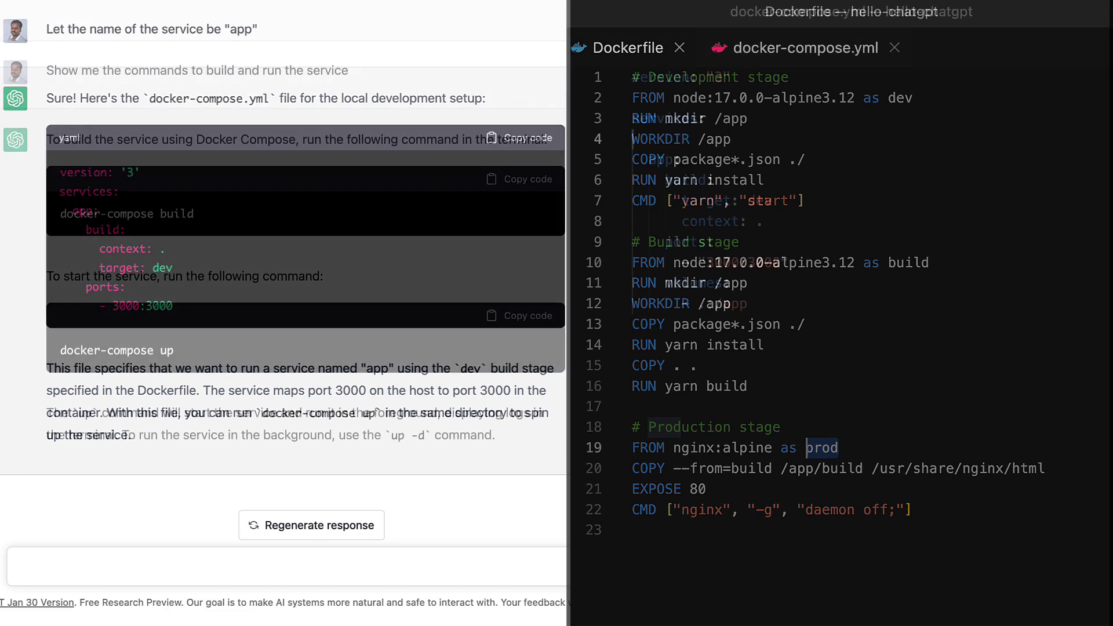
{"action": "left_click", "coordinate": [802, 47]}
{"action": "type", "text": "Can we add"}
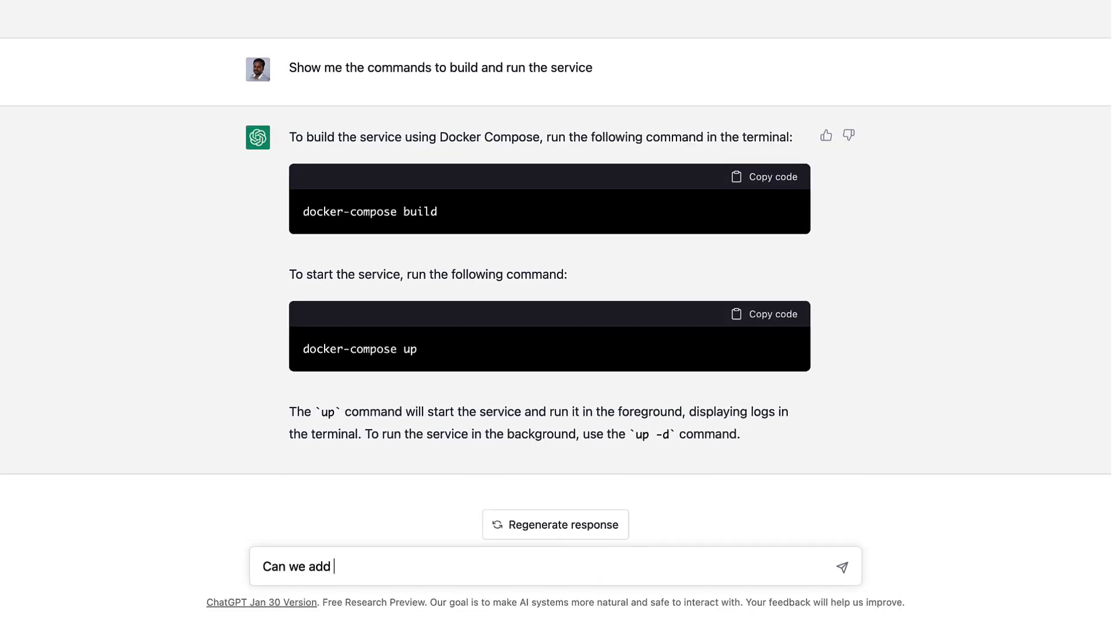
- Ask ChatGPT for an "app-prod" compose service mapping container port 80 to host 8080
{"action": "type", "text": "one more service to the docker-compose yaml to build for the \"prod\" target which runs"}
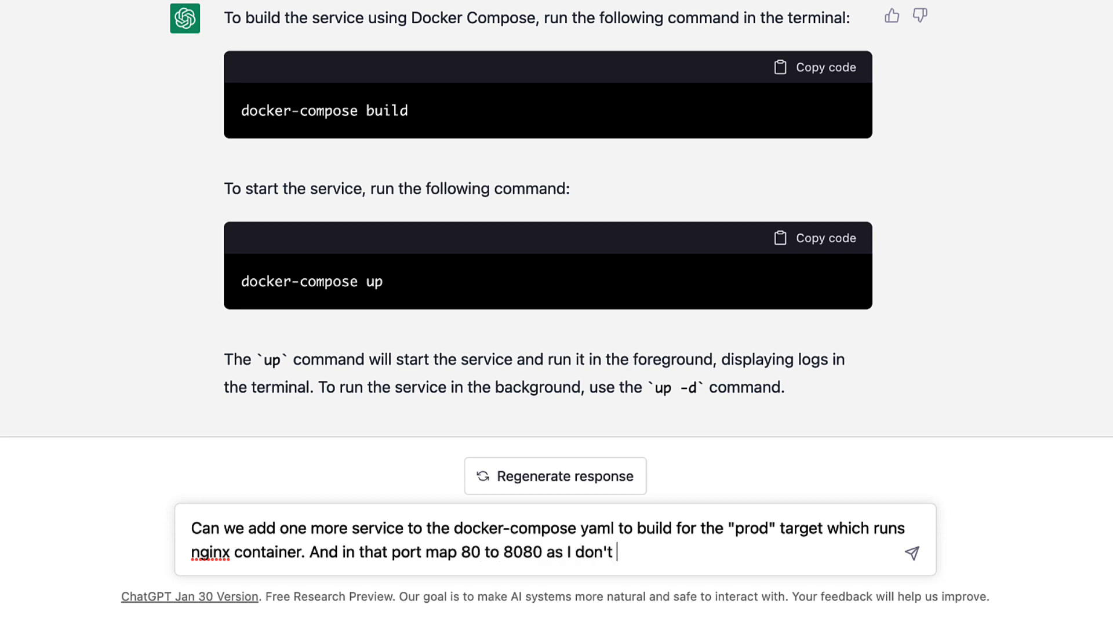
{"action": "type", "text": "have 80 available on my host machine"}
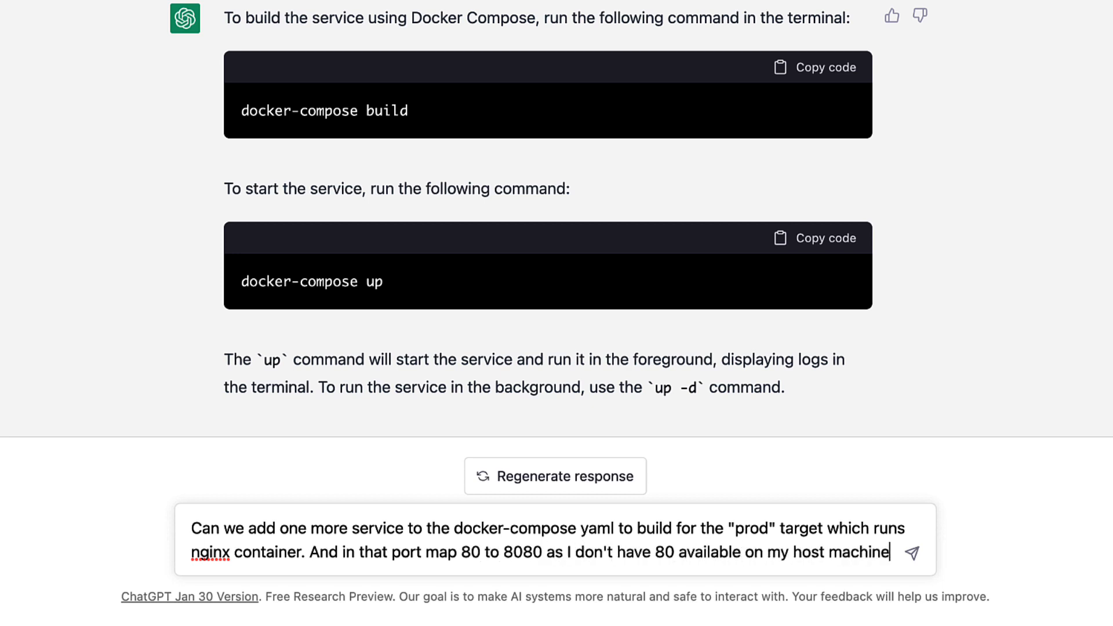
{"action": "type", "text": "."}
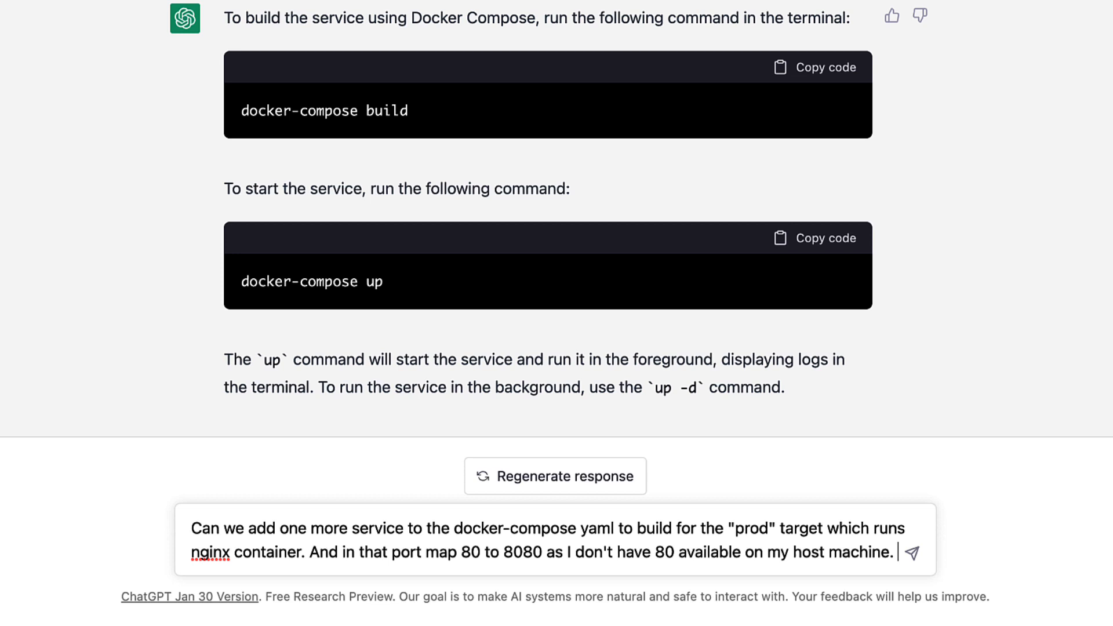
{"action": "type", "text": "Let the name of the service be \"app-prod\""}
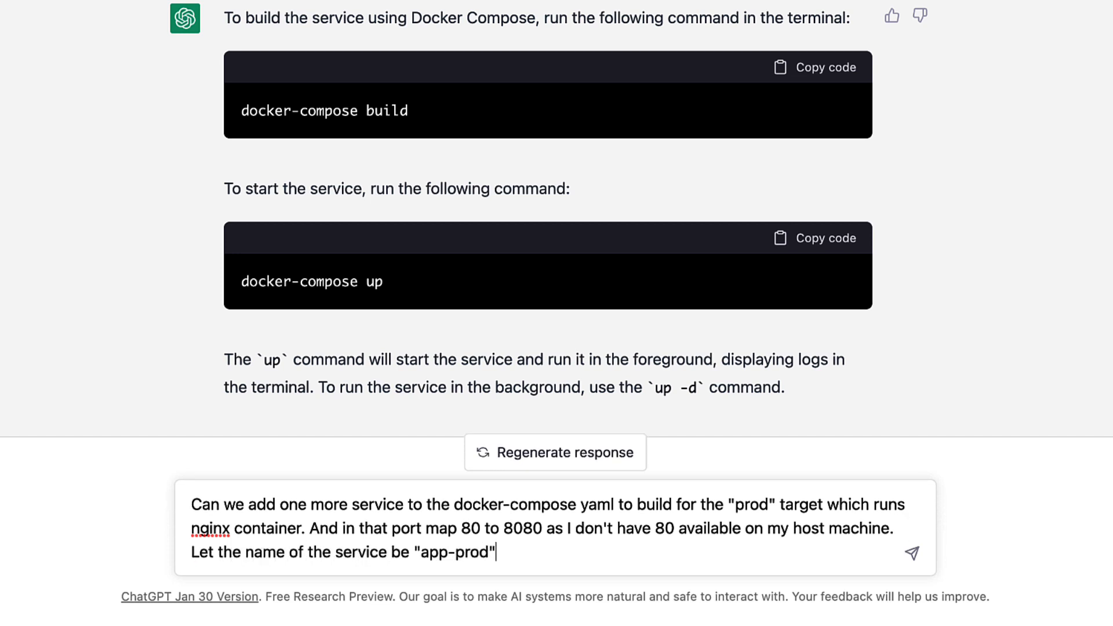
{"action": "left_click", "coordinate": [911, 553]}
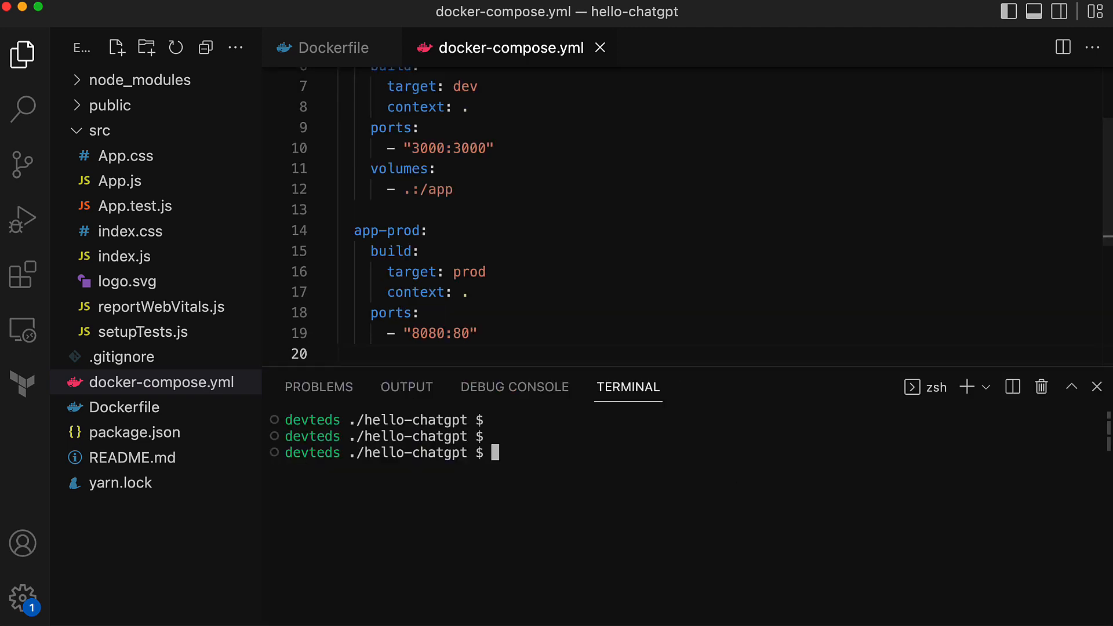
- Run docker-compose build to produce the production image
{"action": "type", "text": "docker-compose build app"}
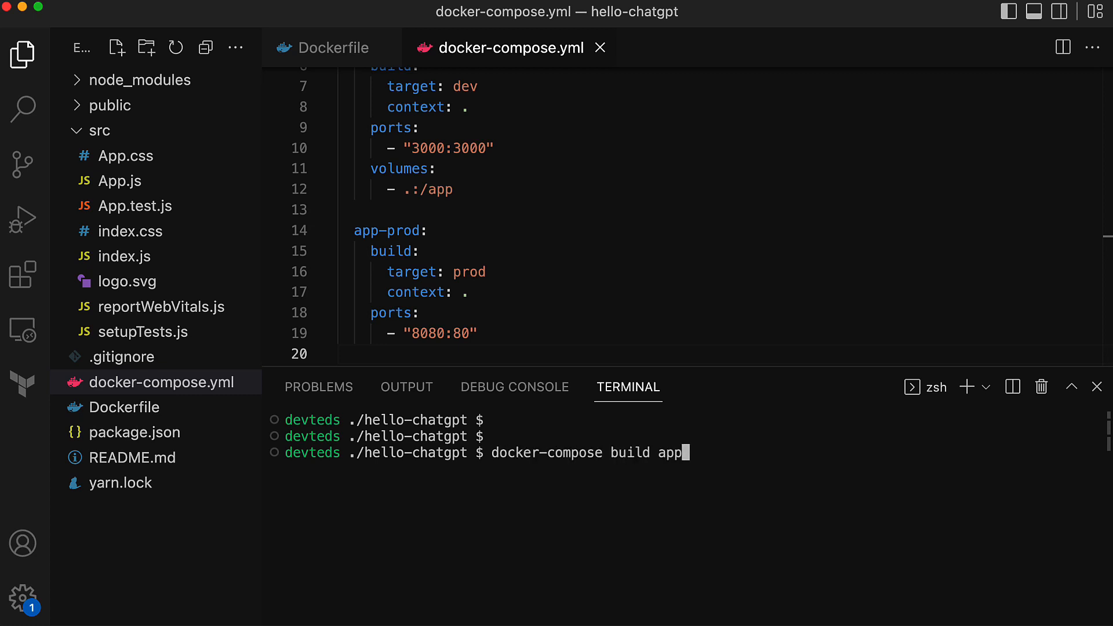
{"action": "key", "text": "Enter"}
{"action": "type", "text": "d"}
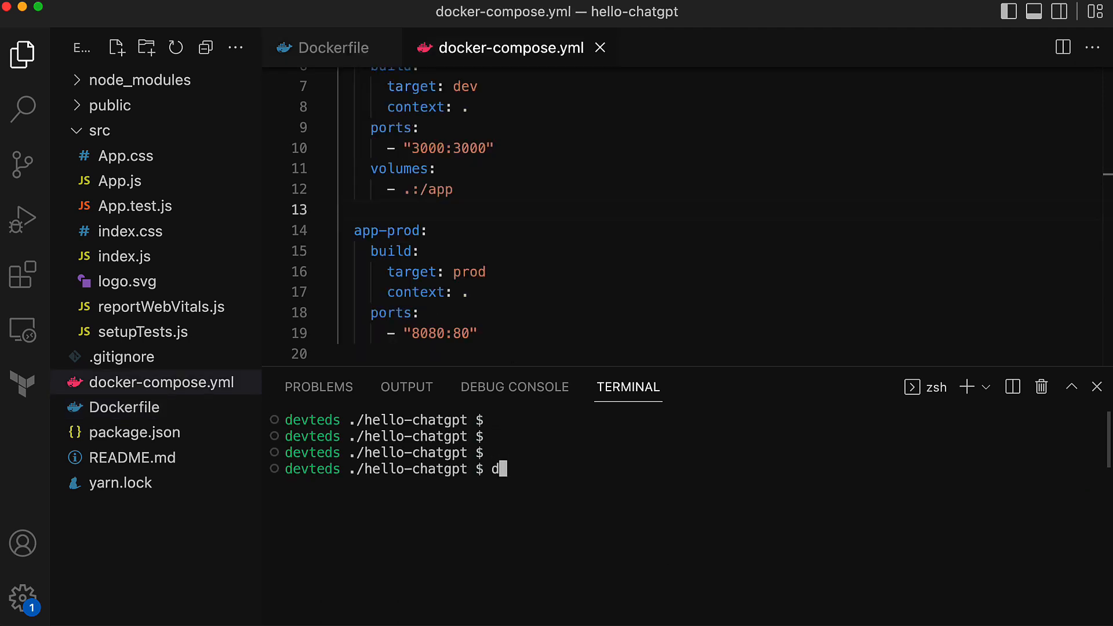
- Start the service with docker-compose up app-prod
{"action": "type", "text": "ocker-compose up"}
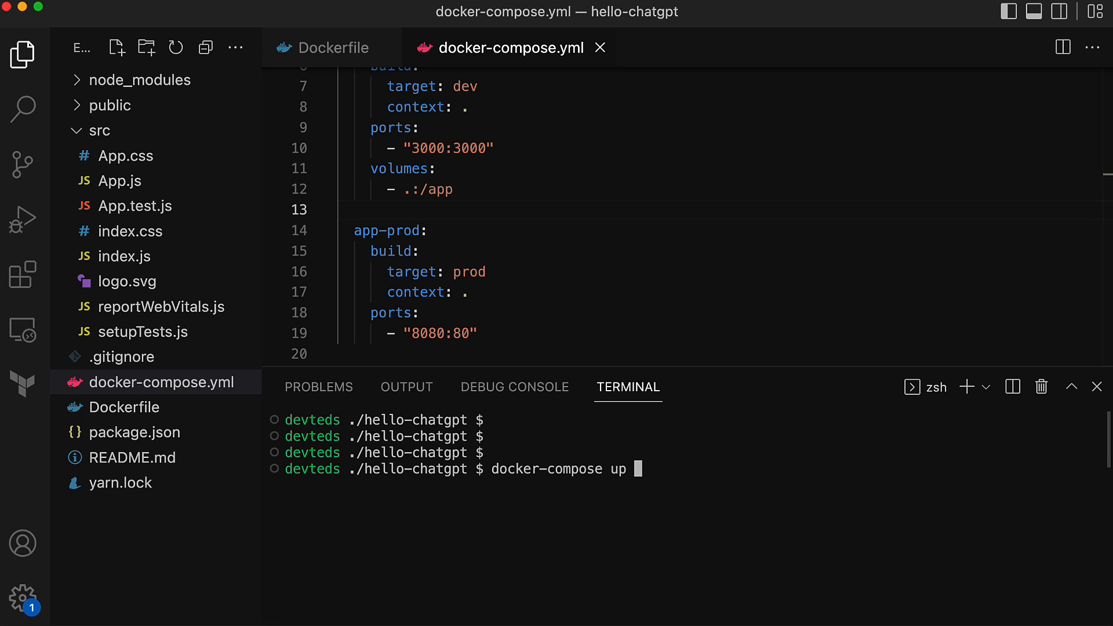
{"action": "type", "text": "app-prod"}
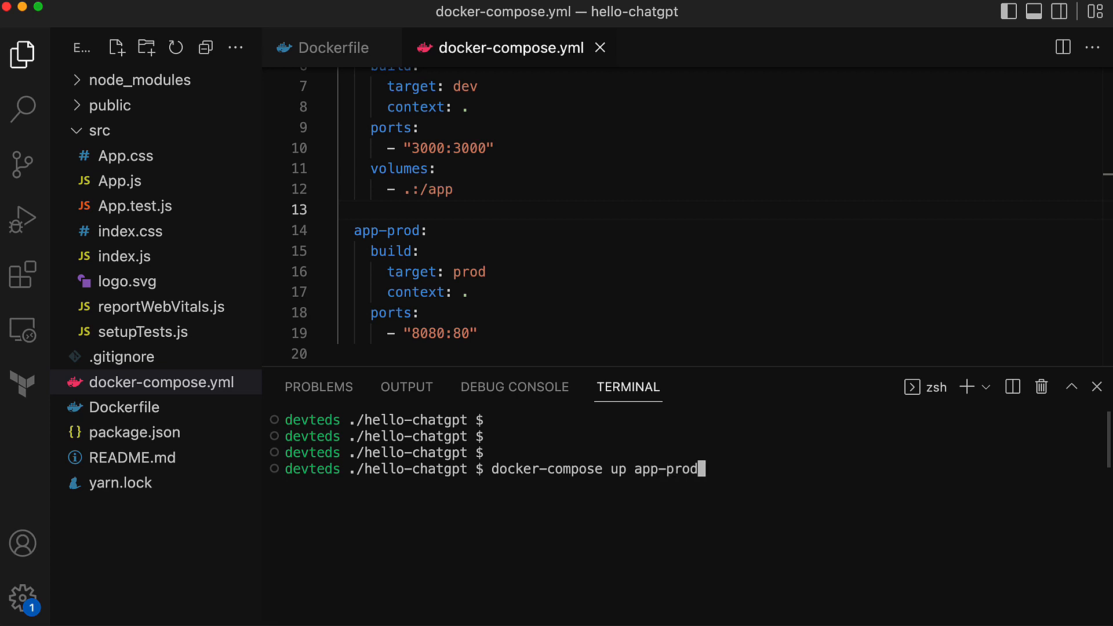
{"action": "key", "text": "Enter"}
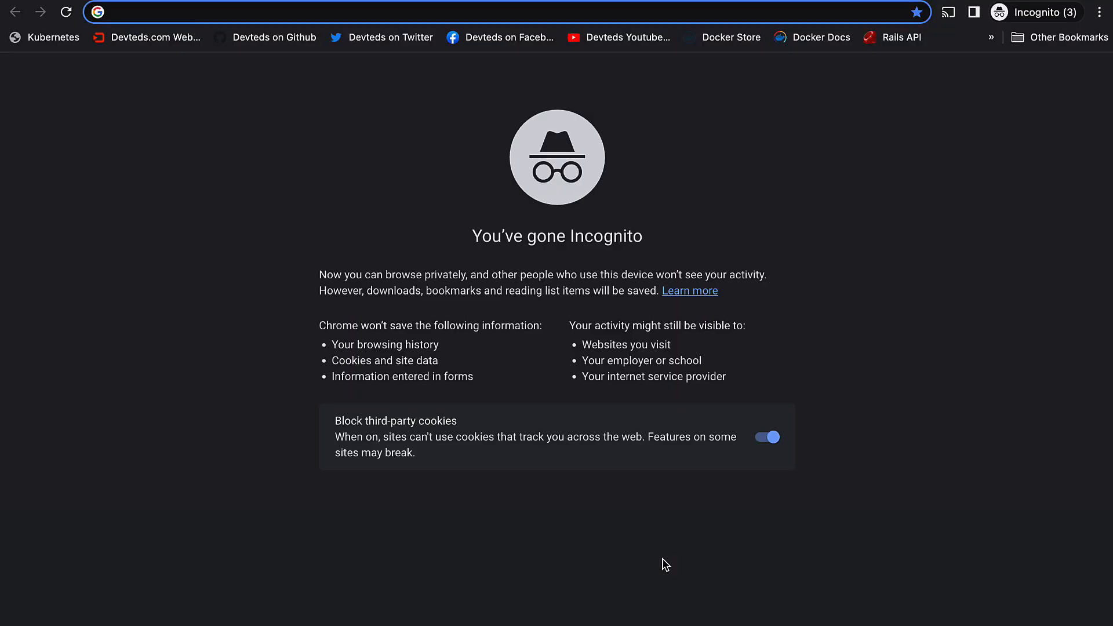
- Load localhost:8080 to show the React "Hello ChatGPT." page
{"action": "type", "text": "localhost:8080"}
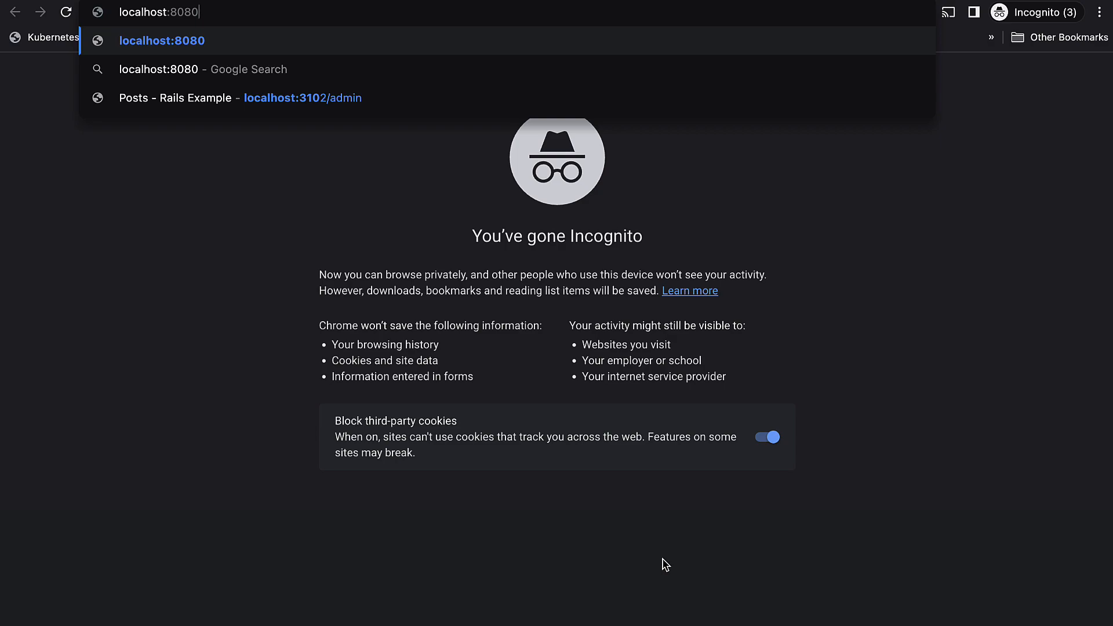
{"action": "key", "text": "Enter"}
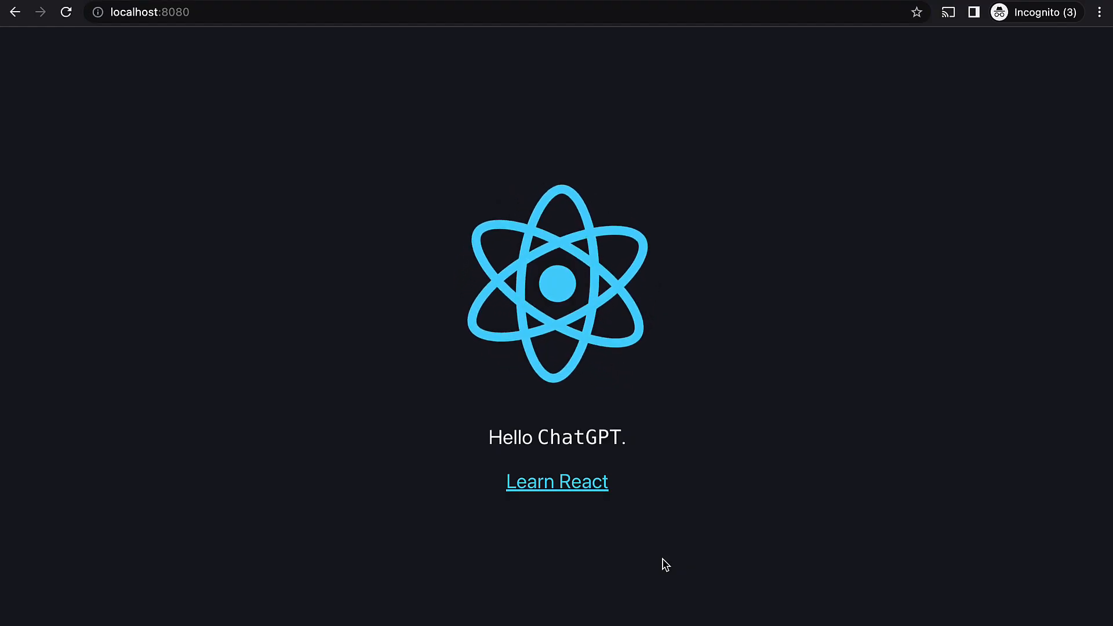